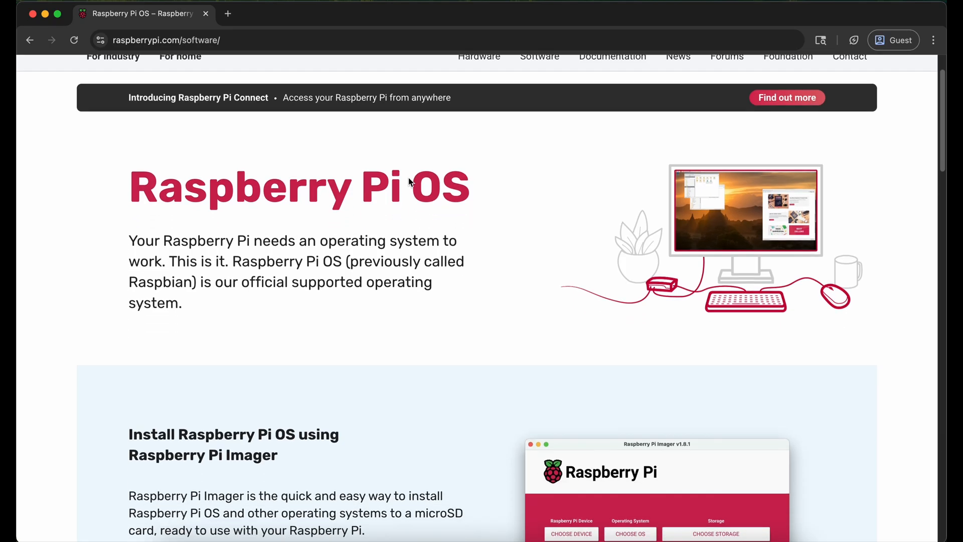
Download the macOS Raspberry Pi Imager installer and save it to Downloads
{"action": "scroll", "scroll_direction": "down", "scroll_amount": 3}
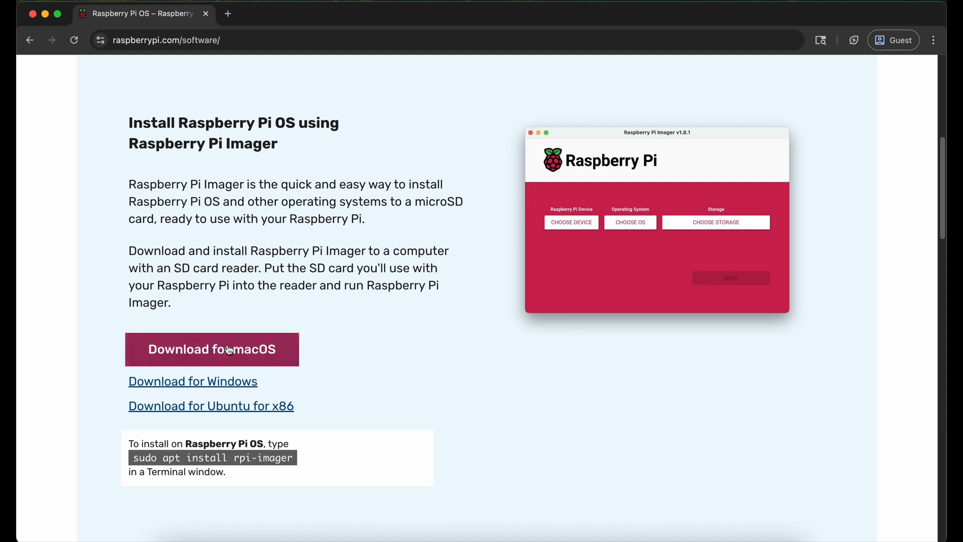
{"action": "left_click", "coordinate": [212, 349]}
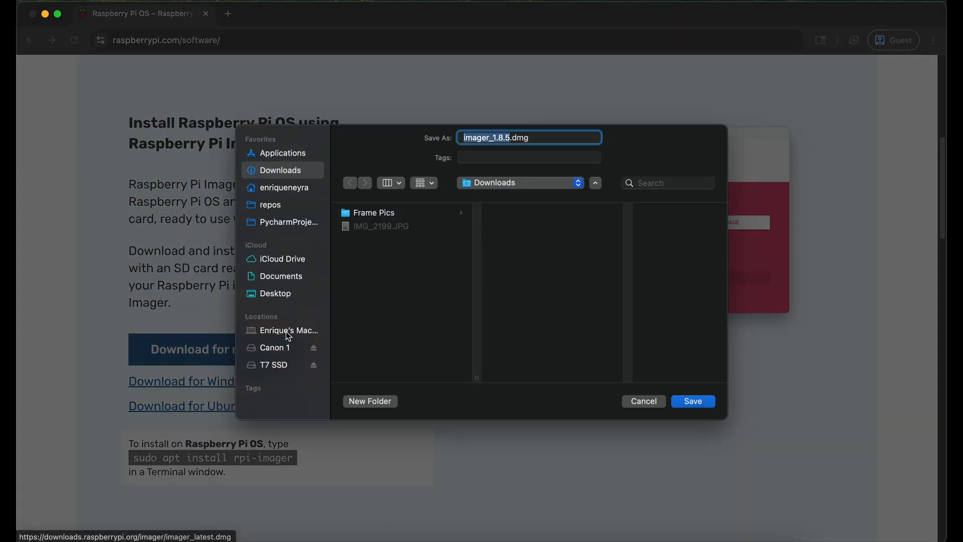
{"action": "left_click", "coordinate": [693, 401]}
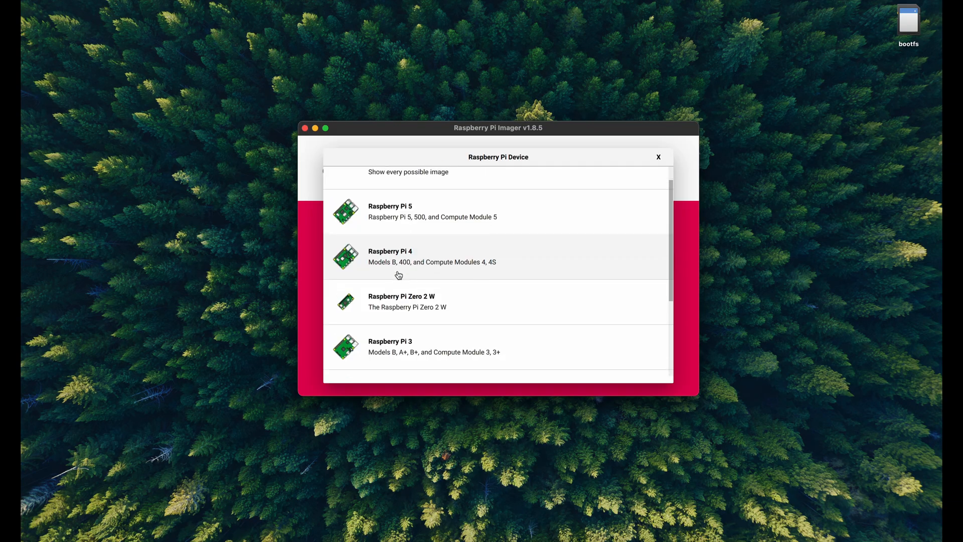
Select Raspberry Pi Zero 2 W, Raspberry Pi OS (64-bit) and the Apple SDXC Reader Media card
{"action": "left_click", "coordinate": [402, 301]}
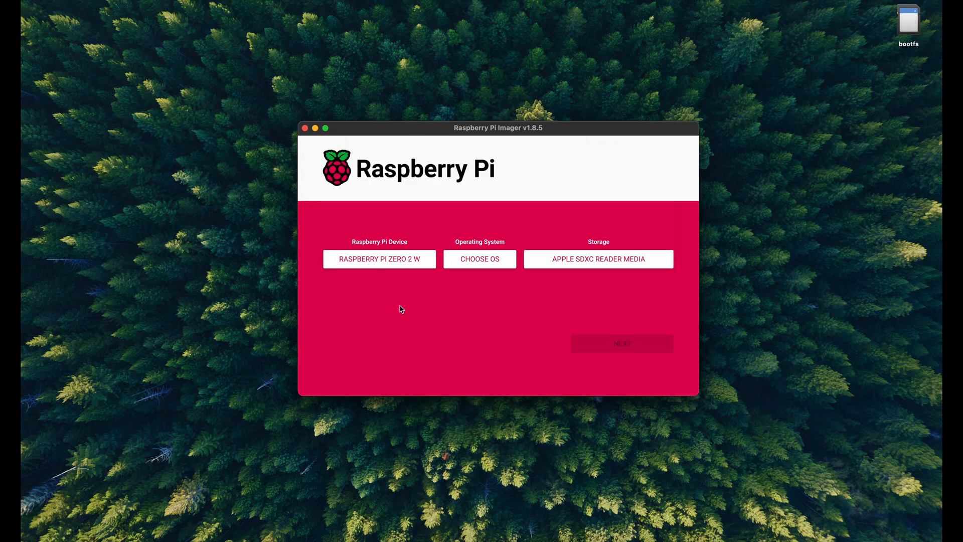
{"action": "left_click", "coordinate": [479, 259]}
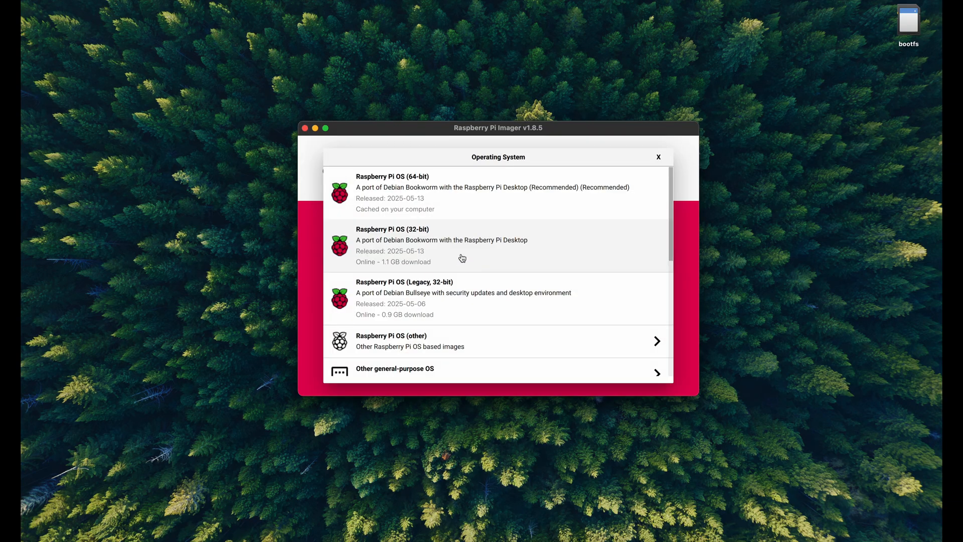
{"action": "left_click", "coordinate": [492, 192]}
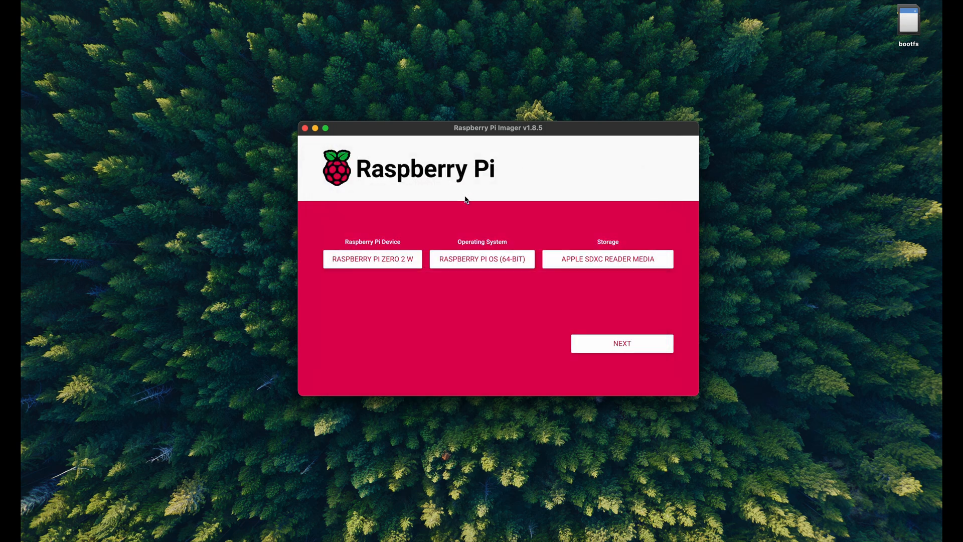
{"action": "left_click", "coordinate": [607, 259]}
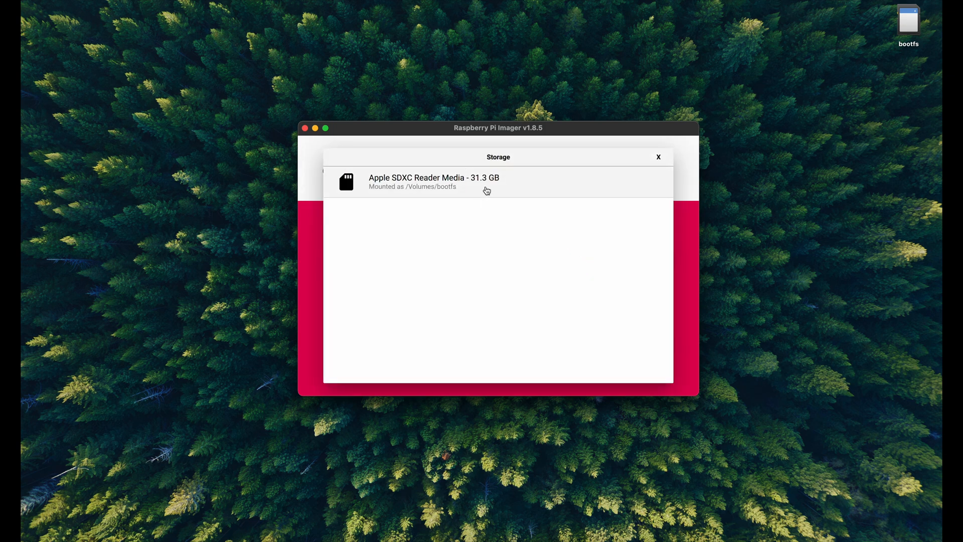
{"action": "left_click", "coordinate": [433, 182]}
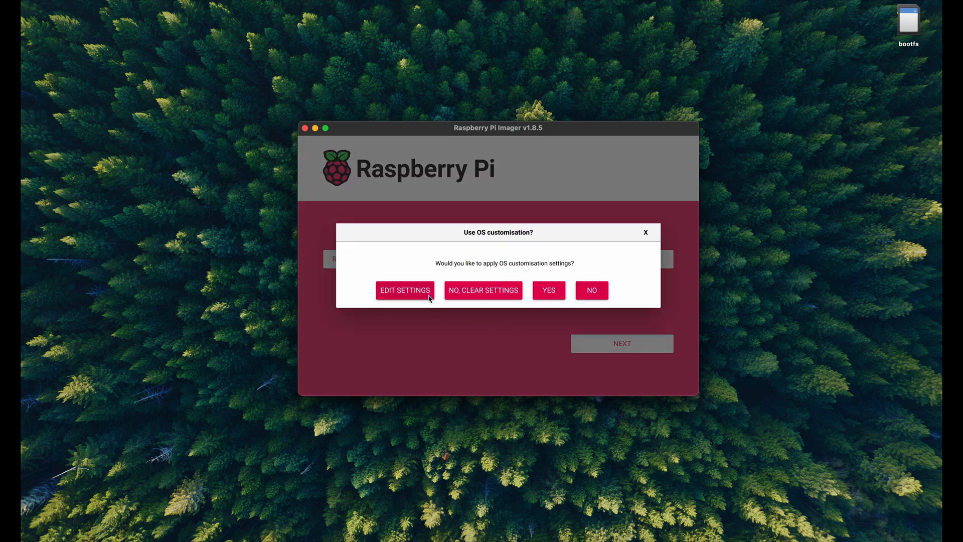
Customise the OS with hostname and user pi, Wi-Fi, US locale and SSH enabled, then save
{"action": "left_click", "coordinate": [405, 290]}
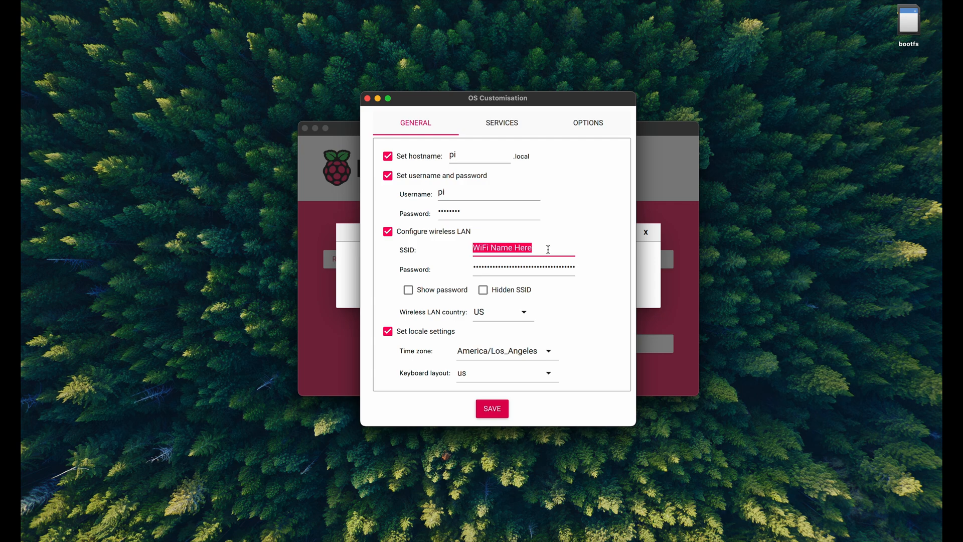
{"action": "left_click", "coordinate": [502, 311]}
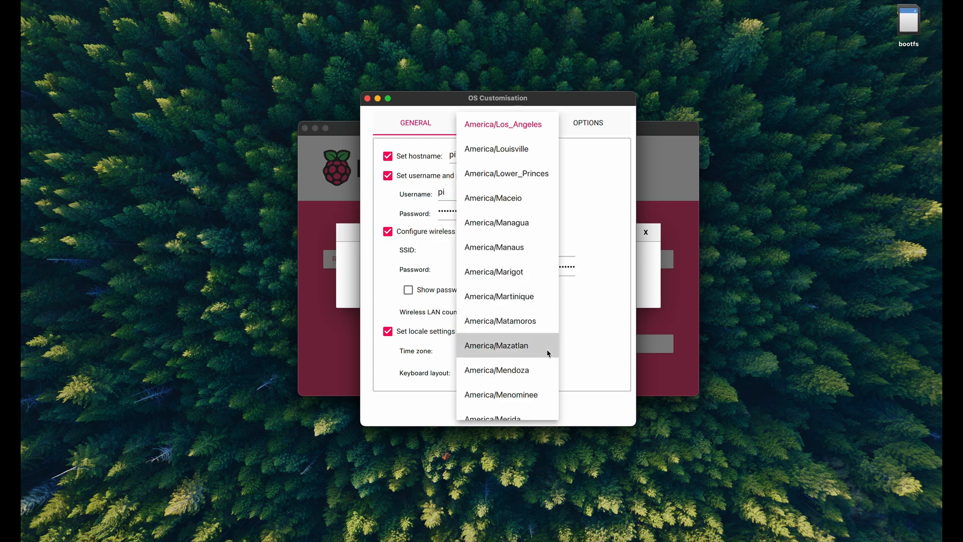
{"action": "left_click", "coordinate": [502, 122]}
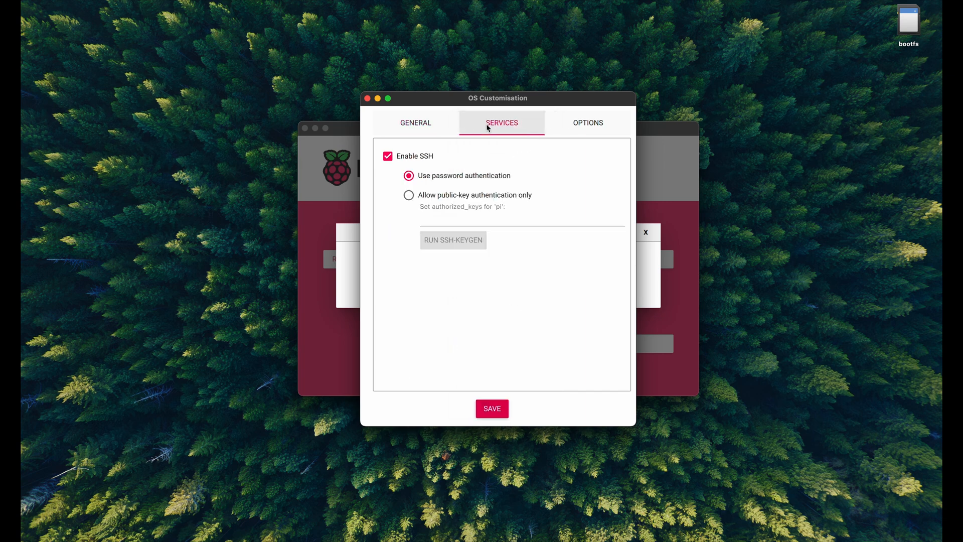
{"action": "left_click", "coordinate": [387, 157]}
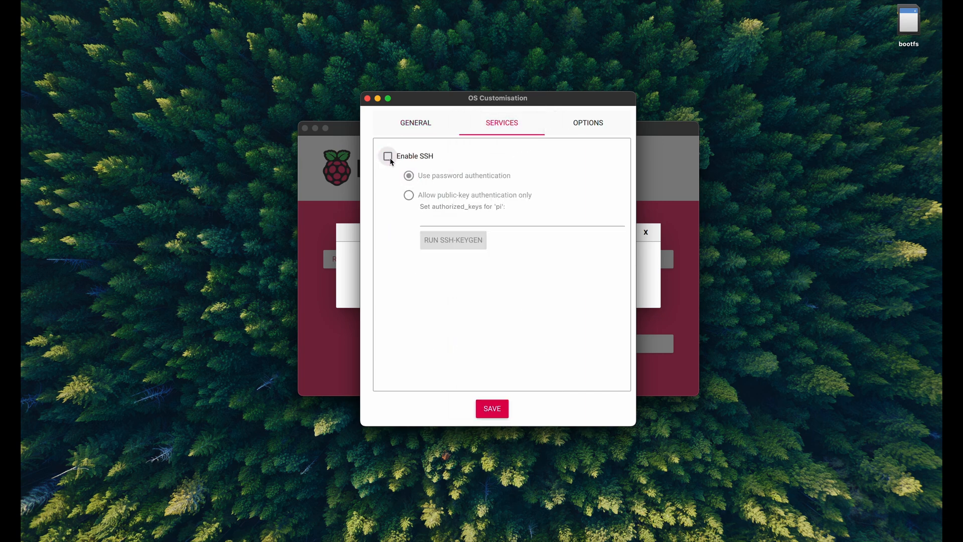
{"action": "left_click", "coordinate": [415, 122]}
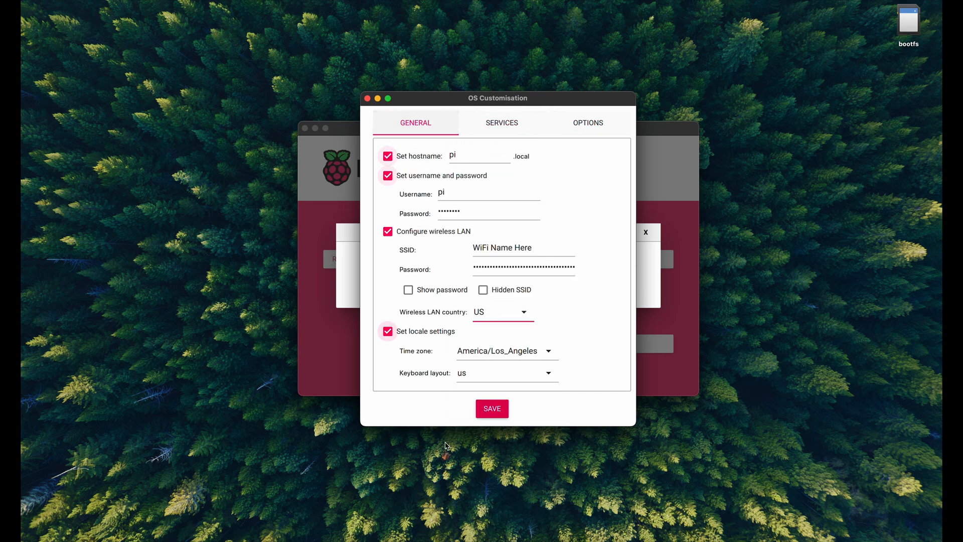
{"action": "left_click", "coordinate": [492, 409]}
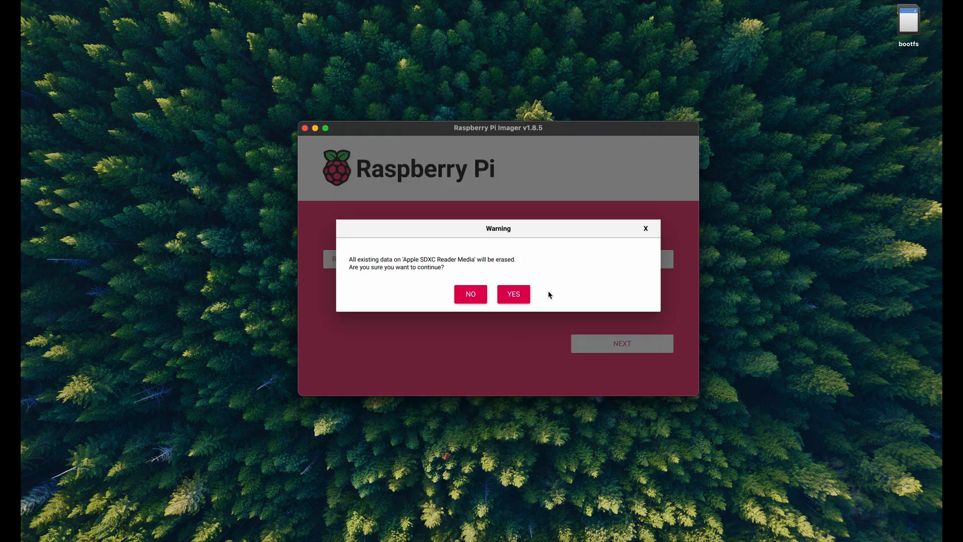
Confirm erasing the card, write the OS and dismiss the success message
{"action": "left_click", "coordinate": [513, 294]}
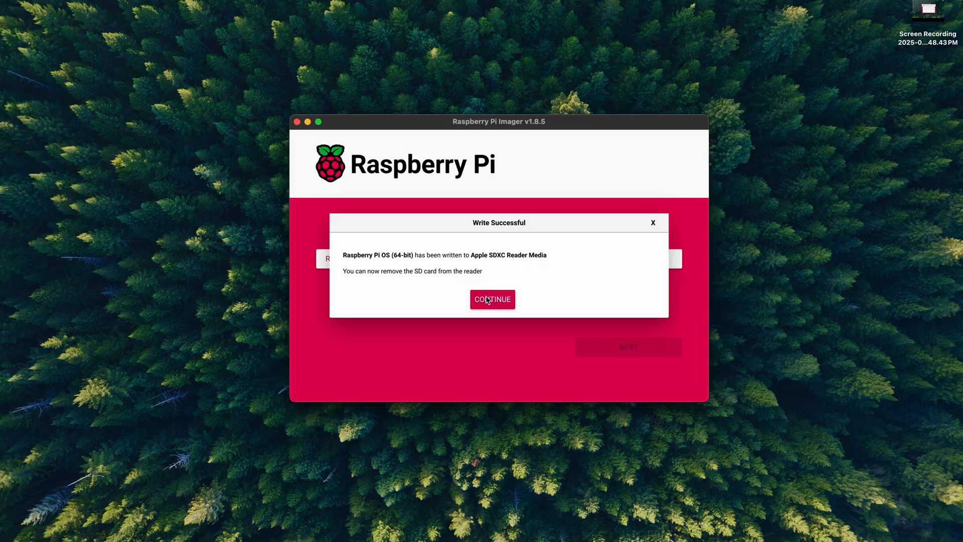
{"action": "mouse_move", "coordinate": [492, 301]}
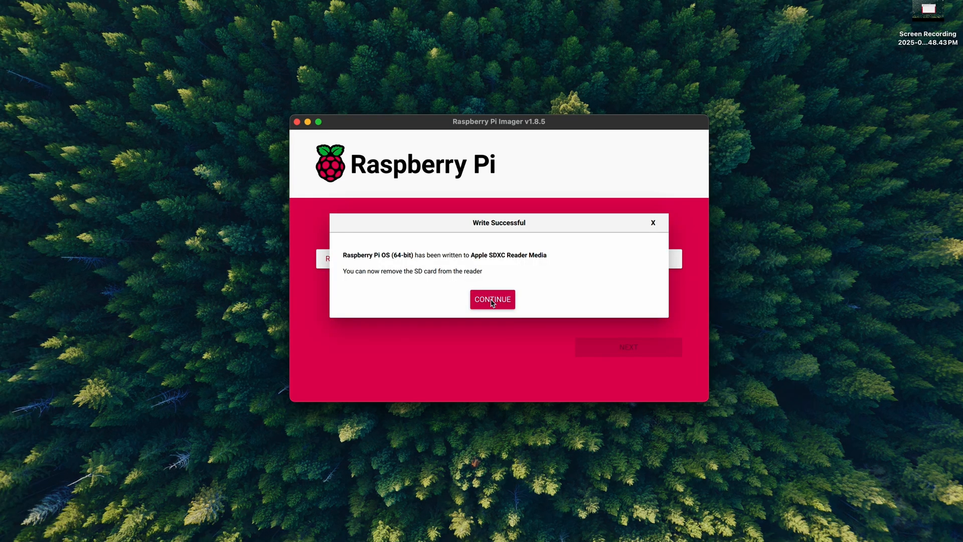
{"action": "left_click", "coordinate": [492, 299]}
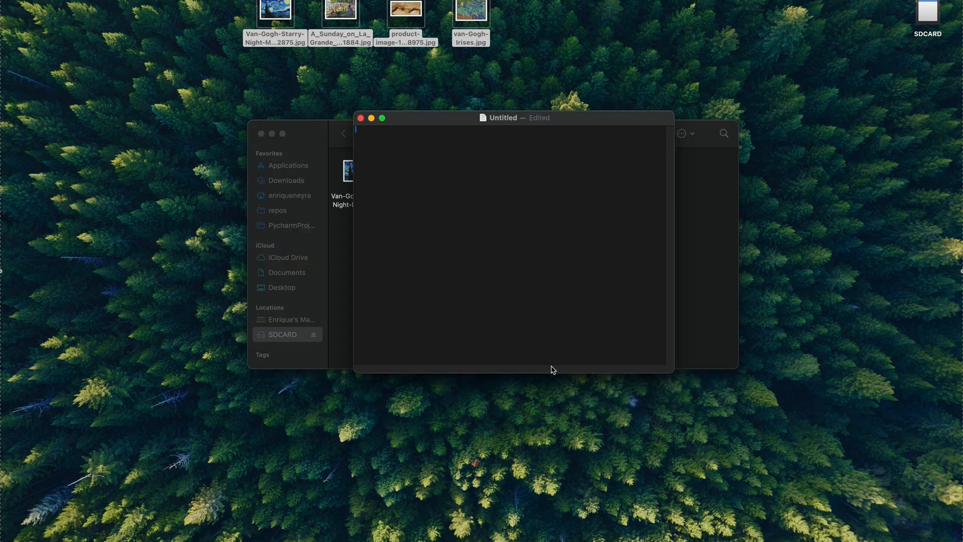
Save a TextEdit note containing 500 as refresh_time.txt
{"action": "type", "text": "500"}
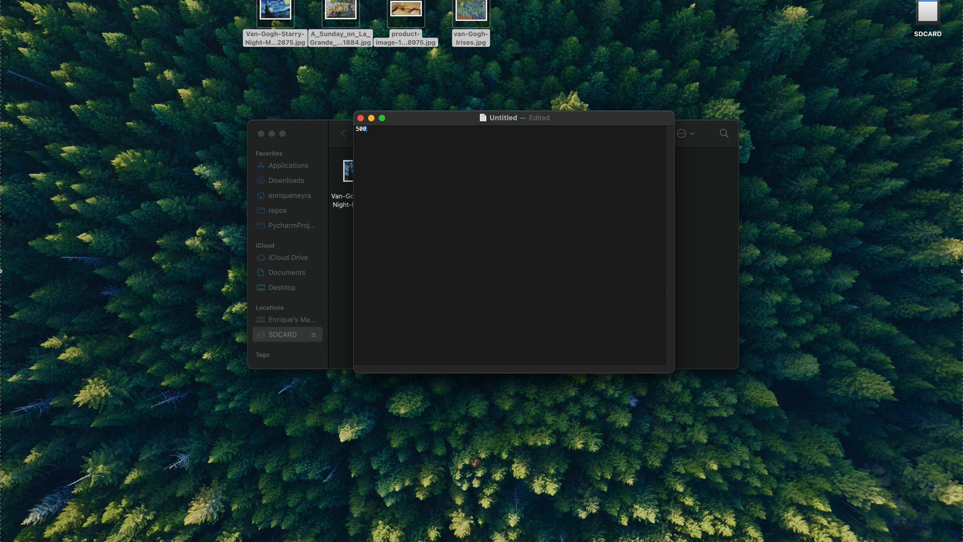
{"action": "key", "text": "cmd+s"}
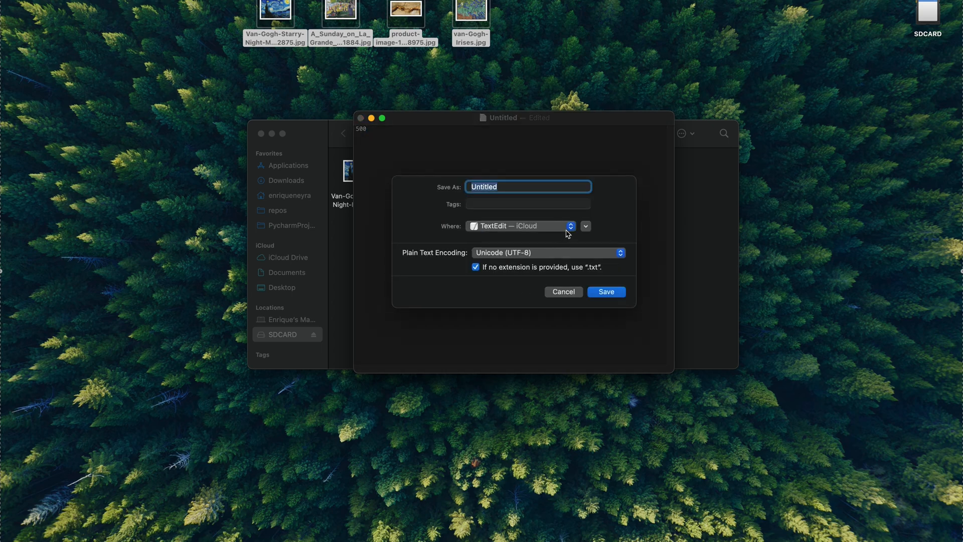
{"action": "type", "text": "refresh_timer"}
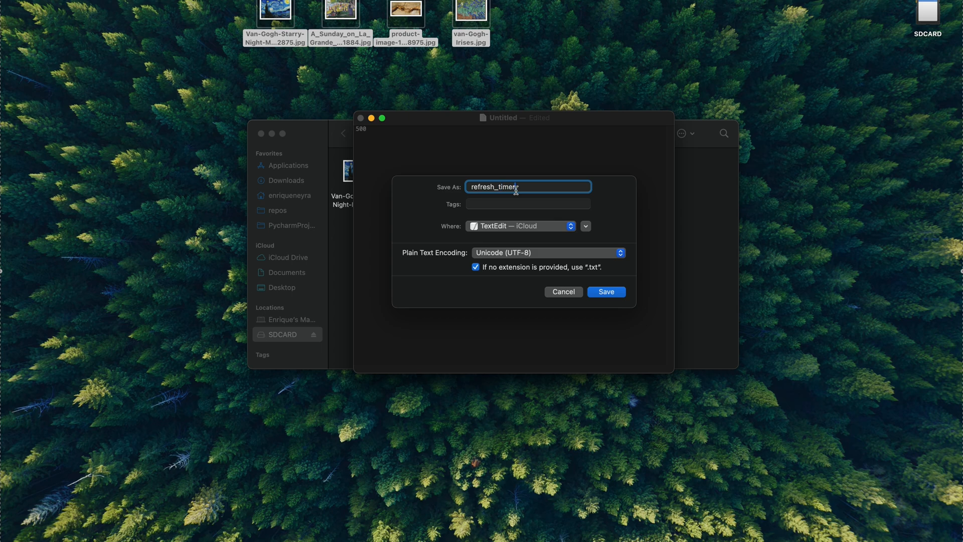
{"action": "type", "text": ".x"}
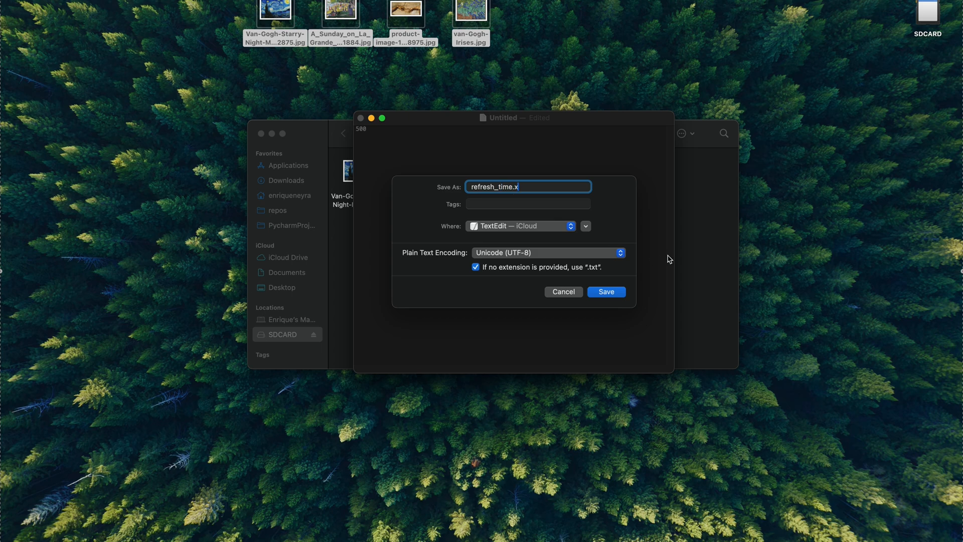
{"action": "type", "text": "t"}
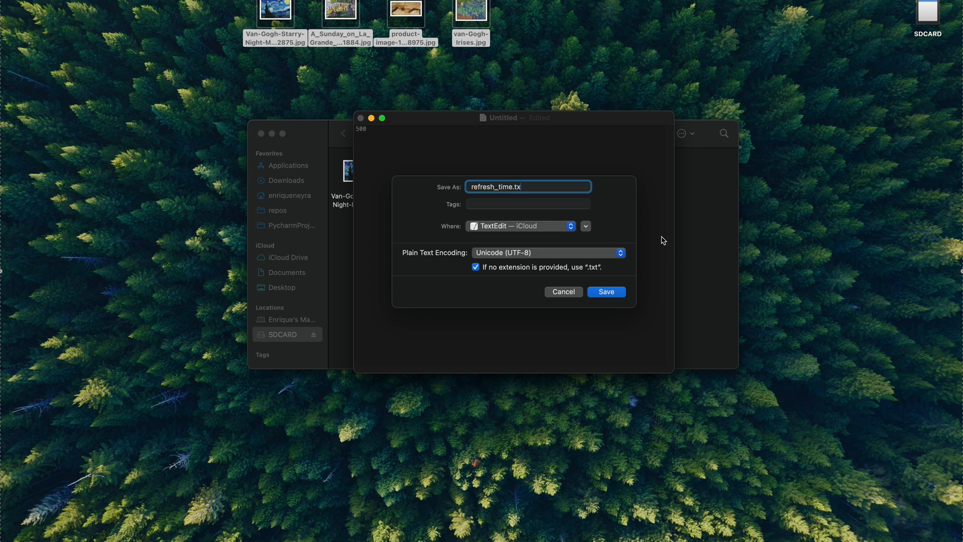
{"action": "left_click", "coordinate": [605, 291]}
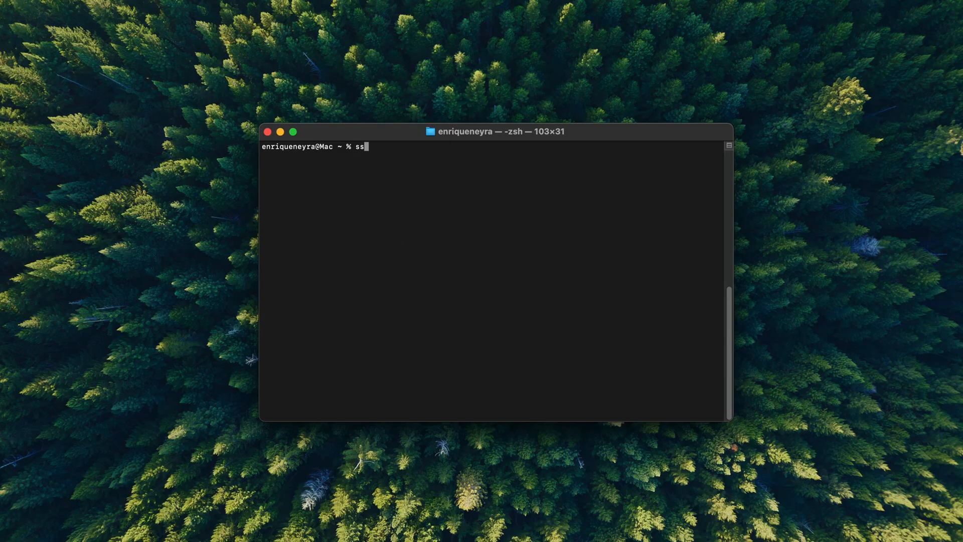
{"action": "type", "text": "h pi@pi."}
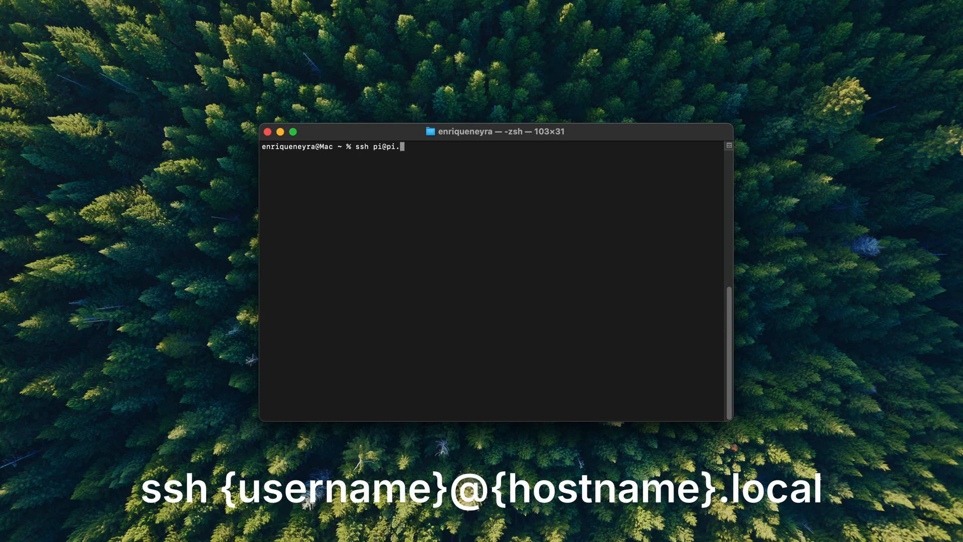
{"action": "type", "text": "local"}
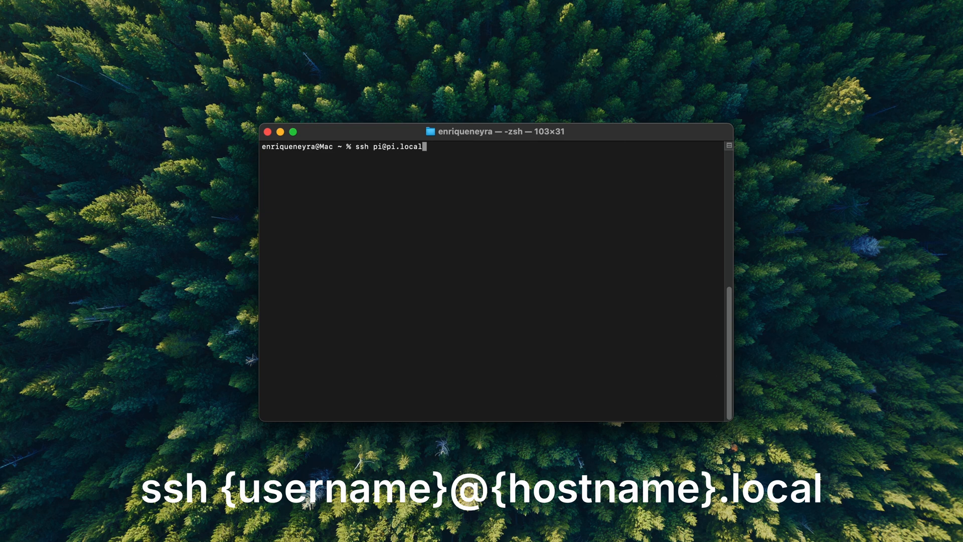
{"action": "key", "text": "Return"}
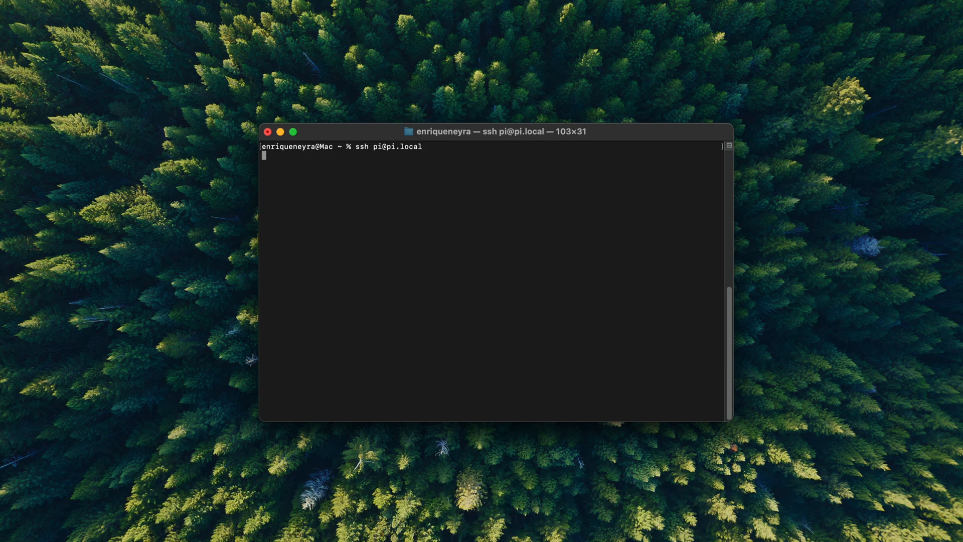
{"action": "type", "text": "yes/no/[fingerprint])? yes"}
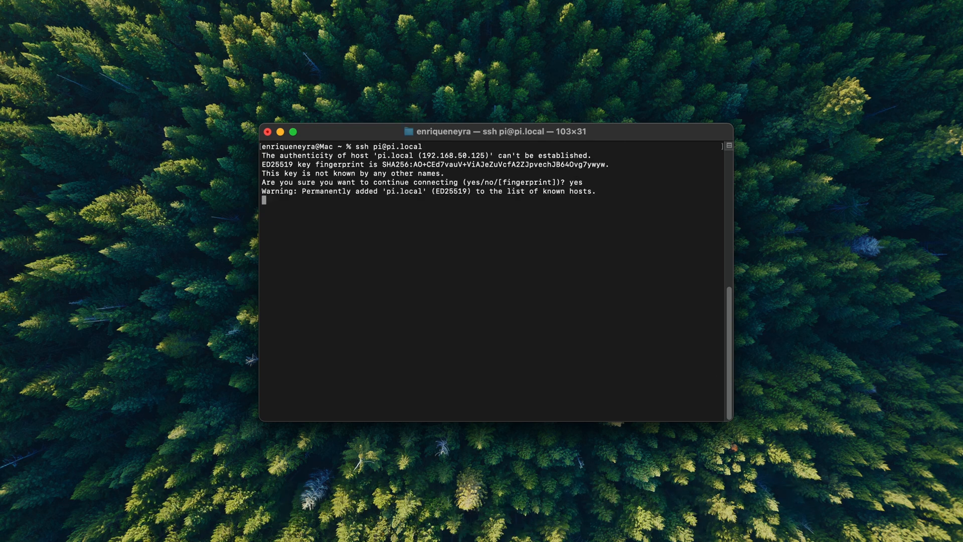
{"action": "key", "text": "Return"}
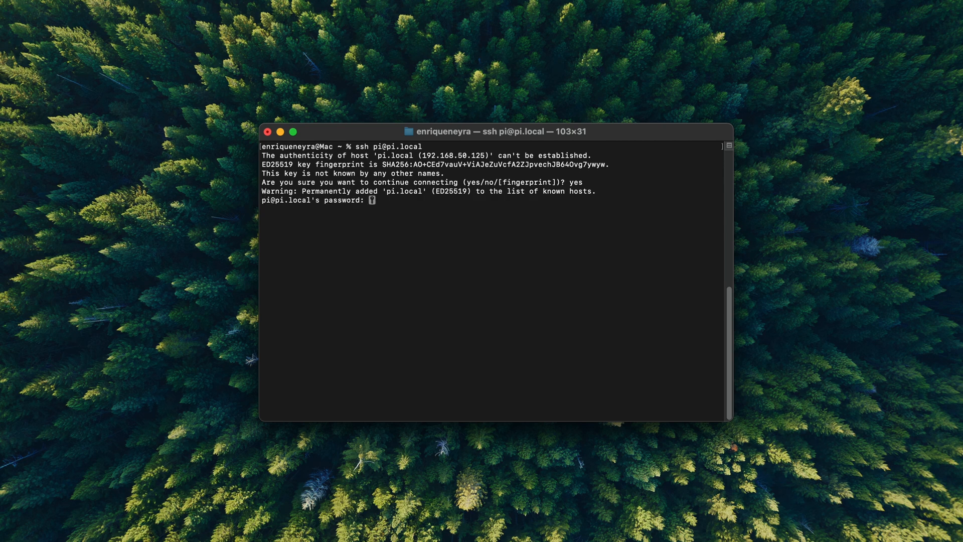
{"action": "key", "text": "Return"}
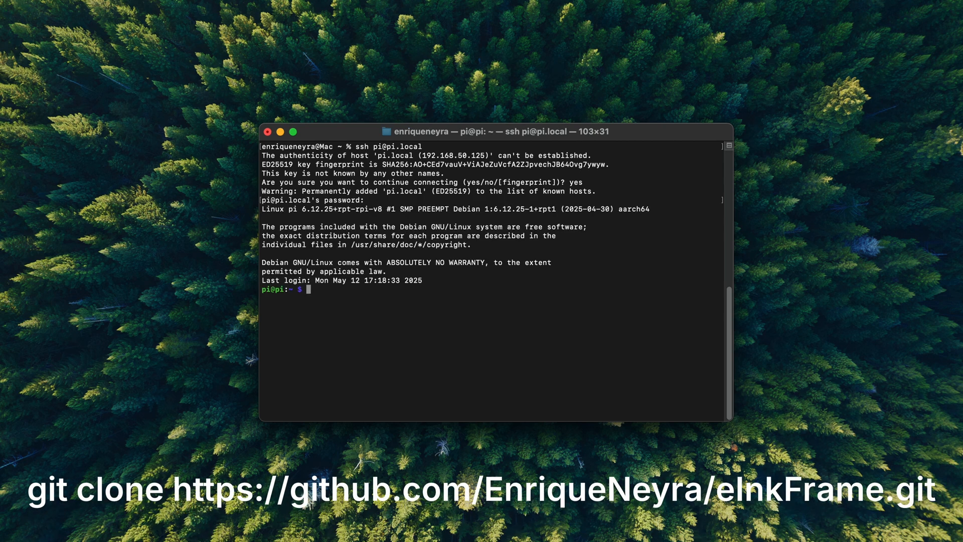
Clone github.com/EnriqueNeyra/eInkFrame, run sudo bash setup.sh in it and answer y to reboot
{"action": "type", "text": "git clone https://github.com/EnriqueNeyra/eInkFrame.git"}
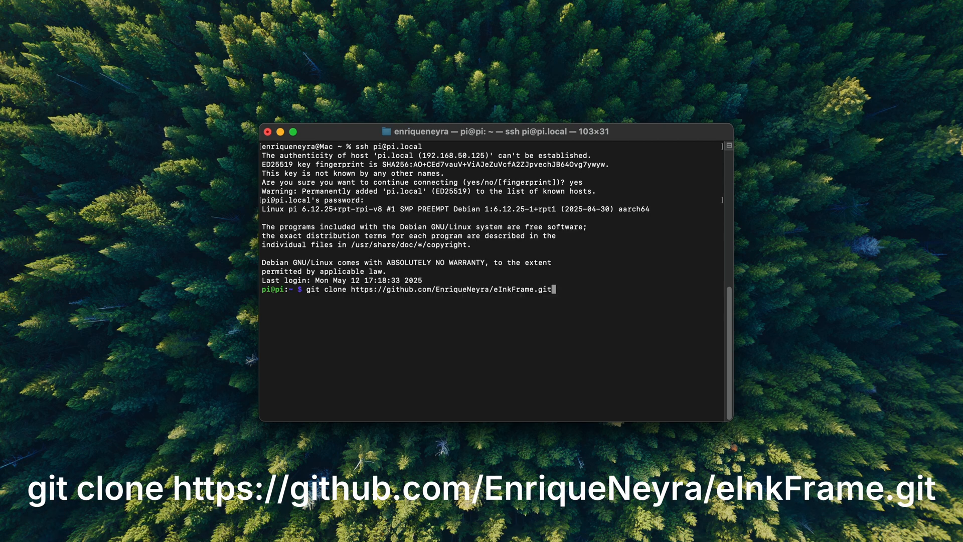
{"action": "key", "text": "Return"}
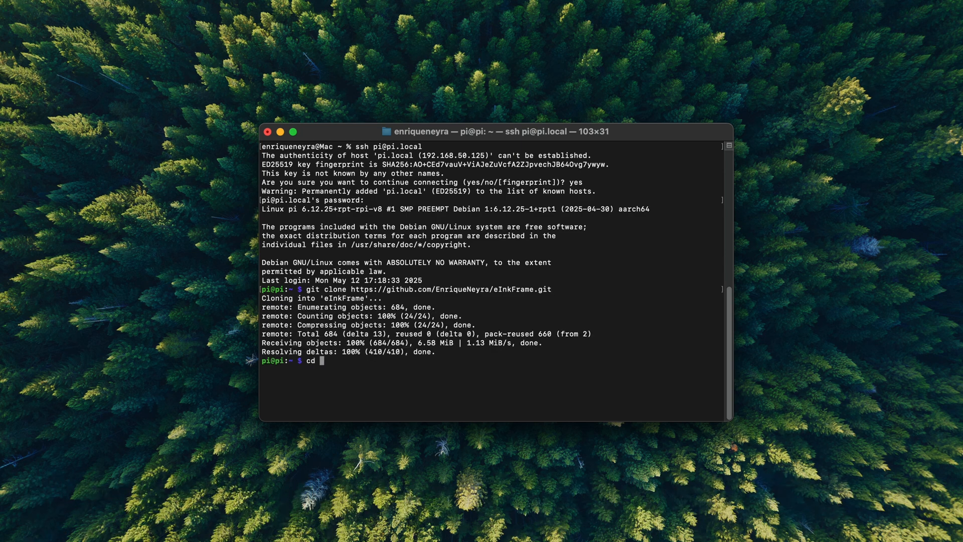
{"action": "type", "text": "eInkFrame/"}
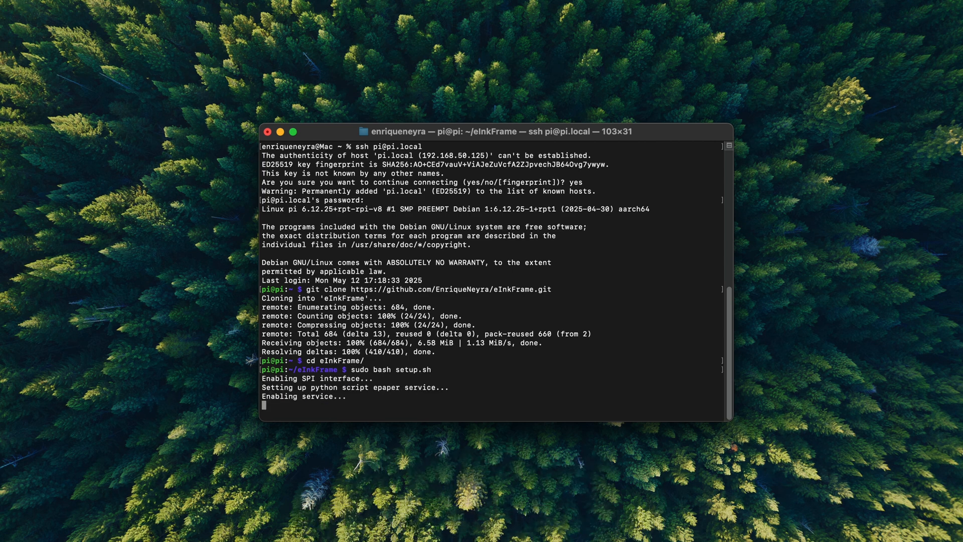
{"action": "type", "text": "y/n): y"}
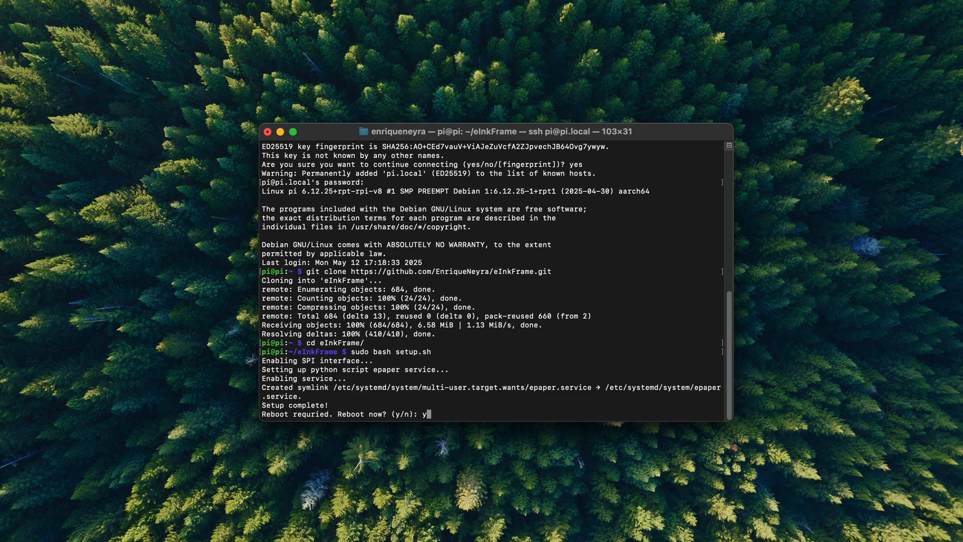